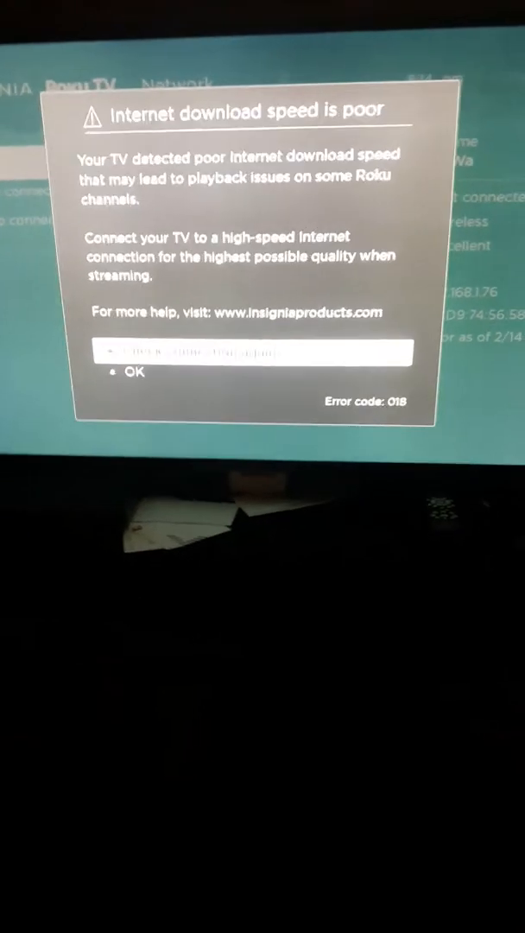
Start the network connection check from the poor download speed warning
left_click(133, 372)
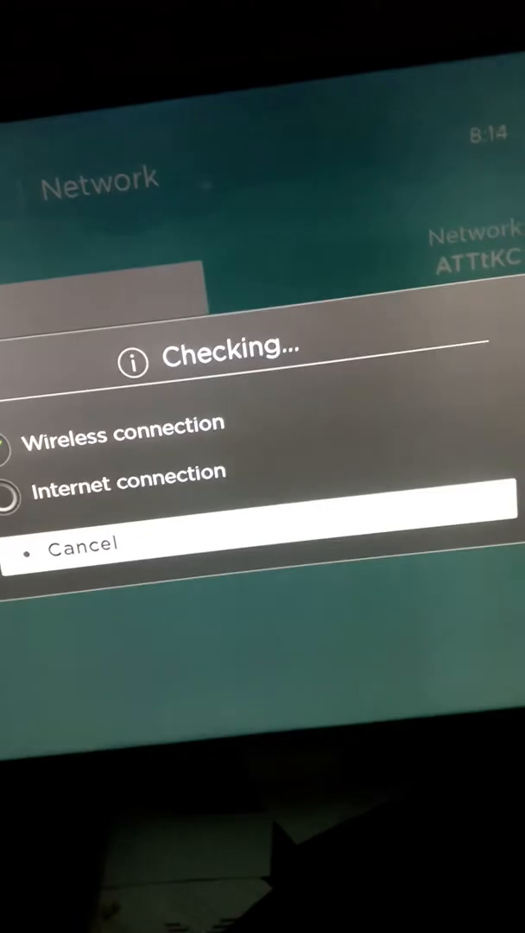